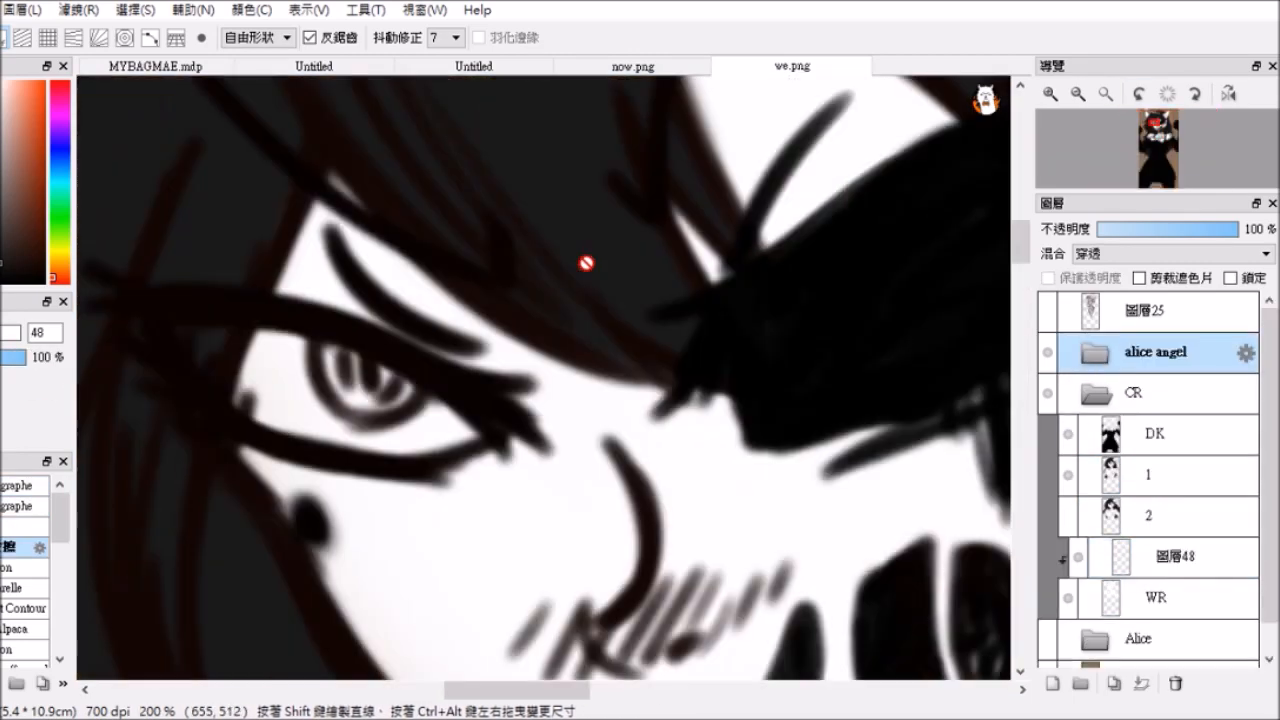
# Show the full AG.png canvas with a new clipping layer in the CR folder
pyautogui.click(1176, 556)
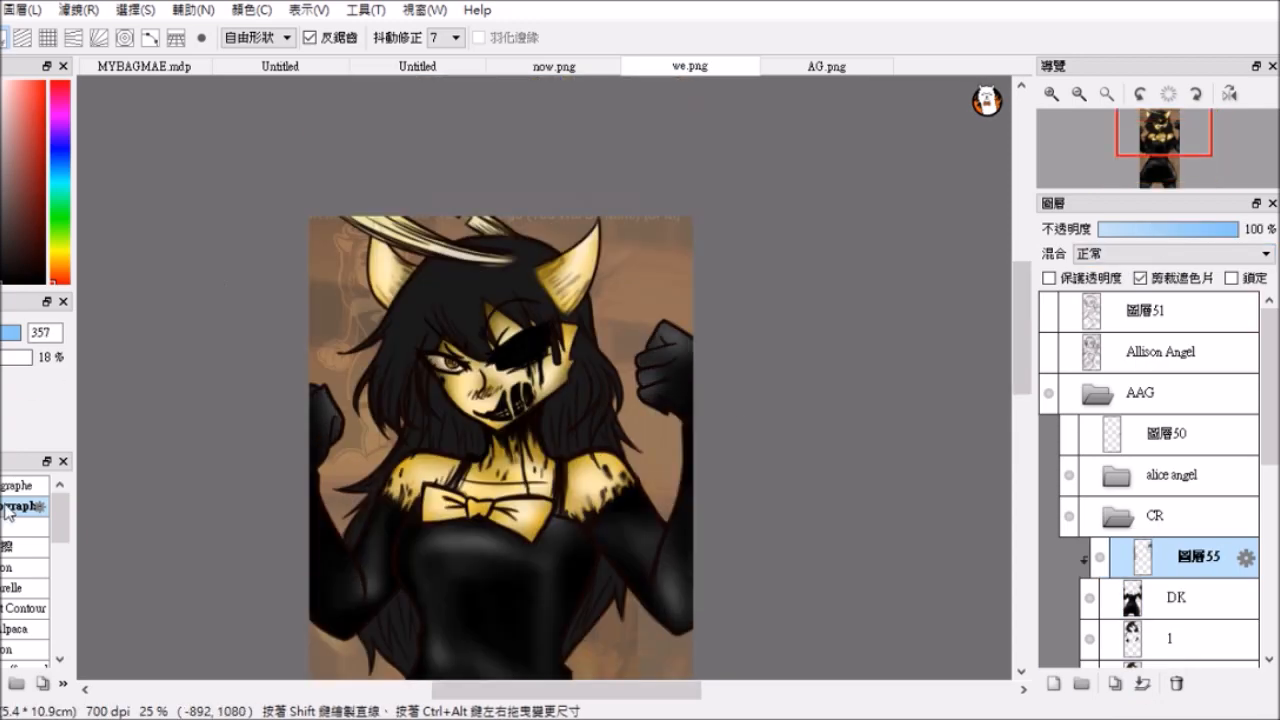
# Select the WR layer and add a new clipped layer above it for brighter yellow highlights
pyautogui.click(1170, 252)
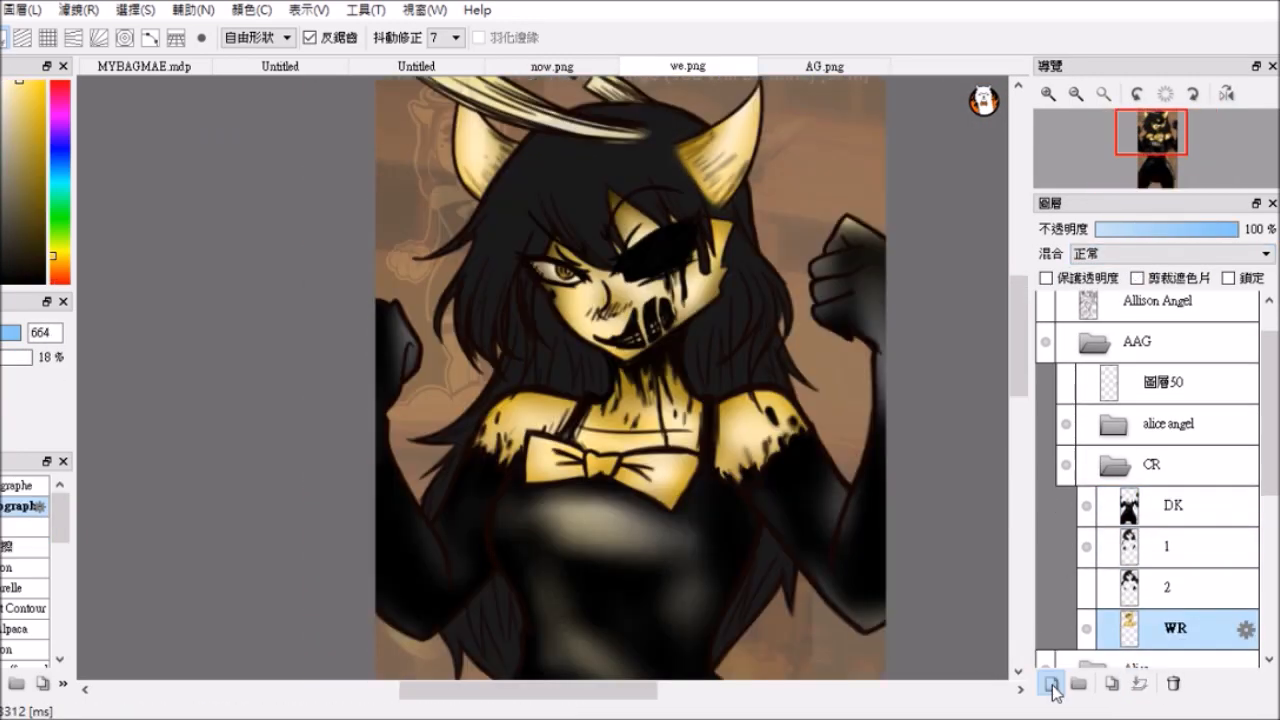
pyautogui.click(1050, 684)
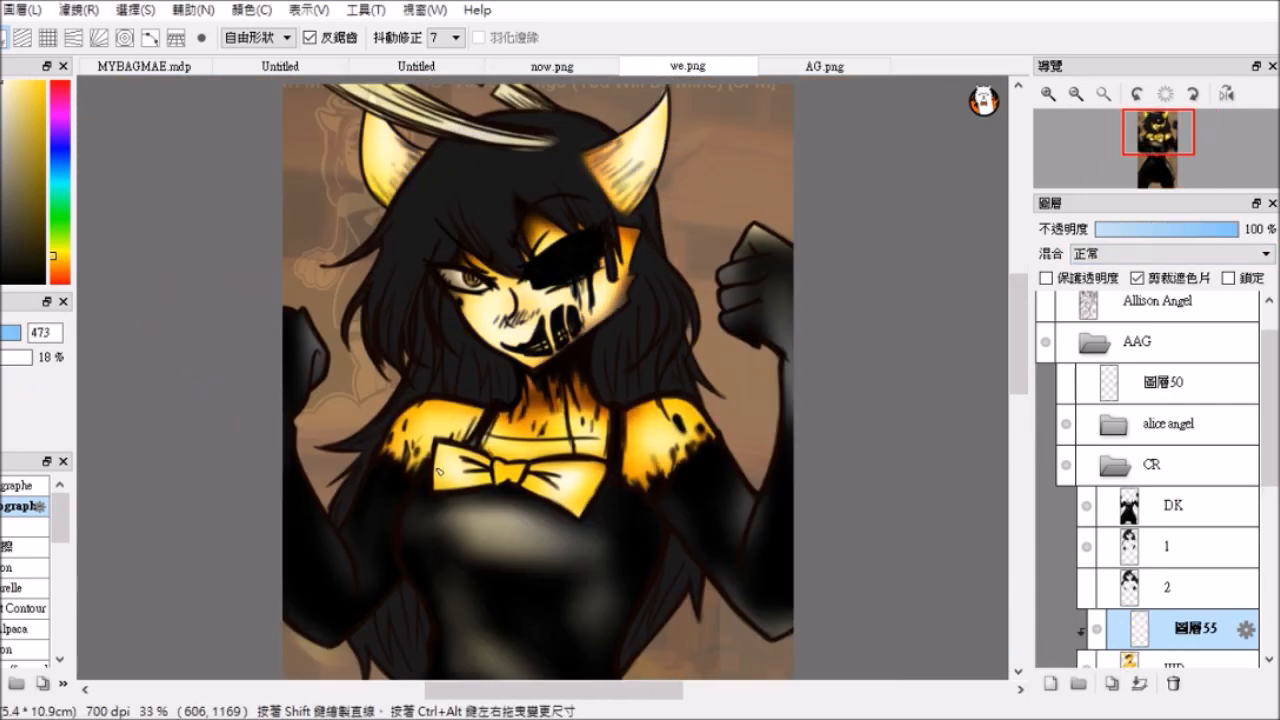